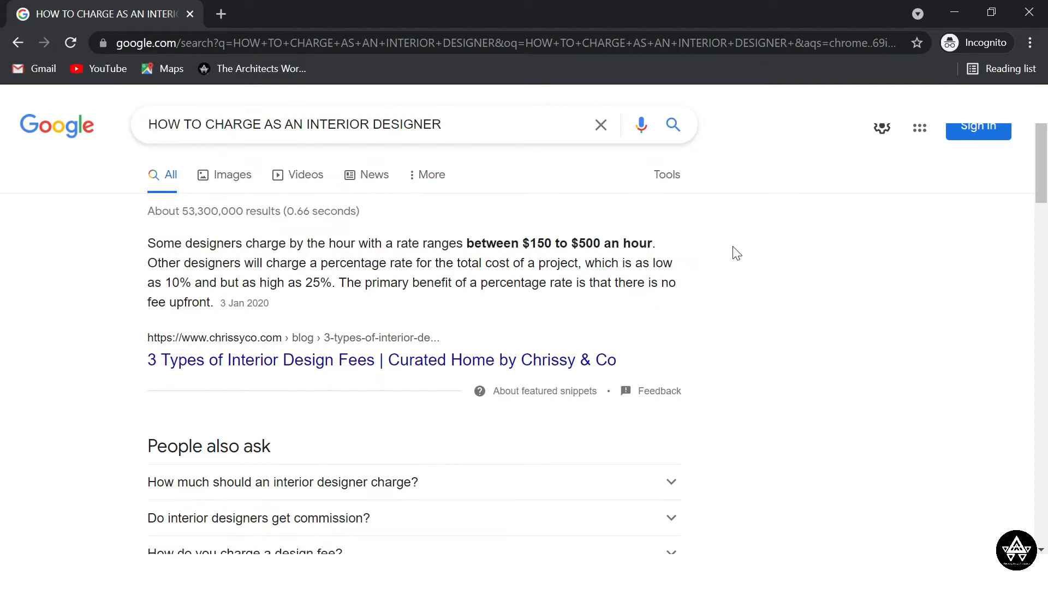
Browse the interior-designer pricing results, then switch to the Videos results and scroll them.
scroll("down", 3)
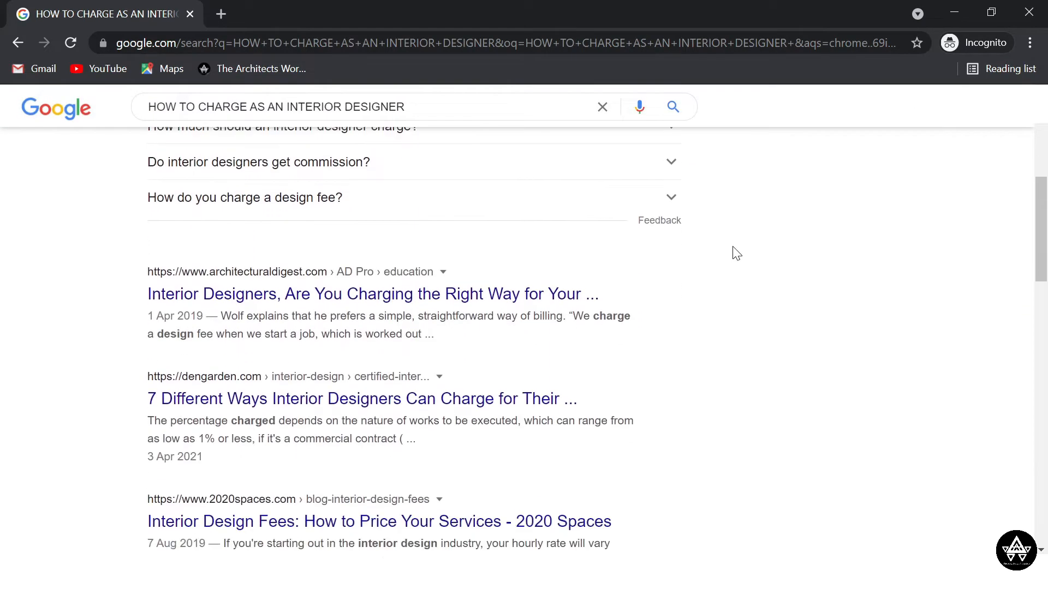
scroll("down", 3)
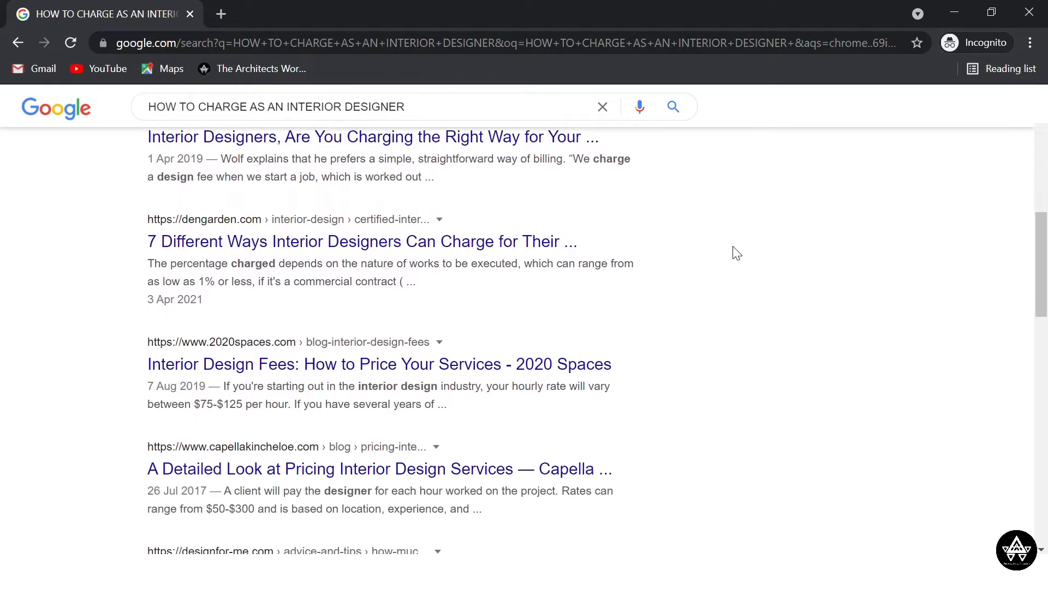
scroll("down", 3)
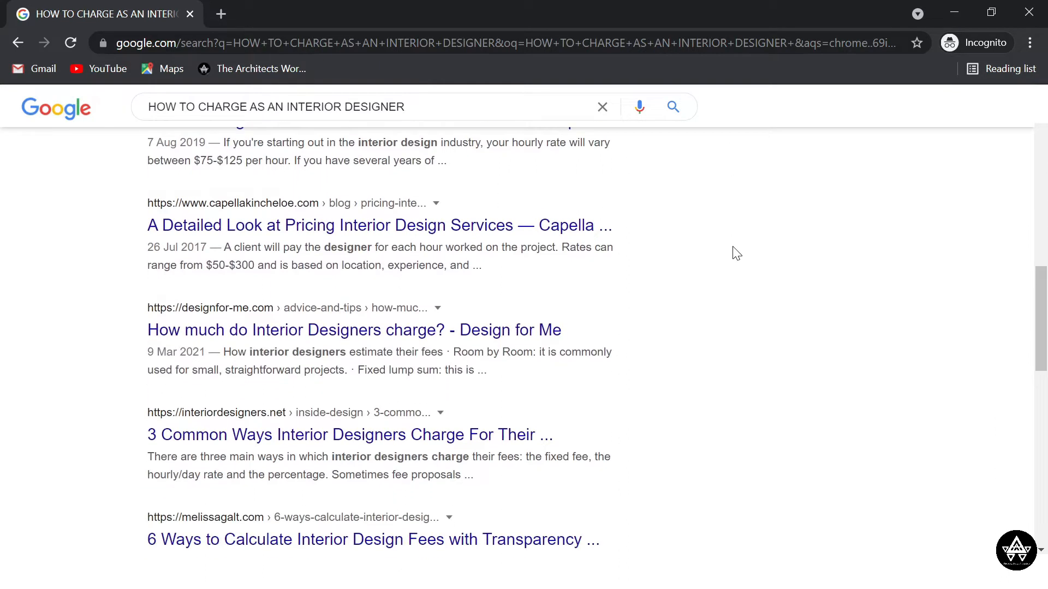
scroll("down", 3)
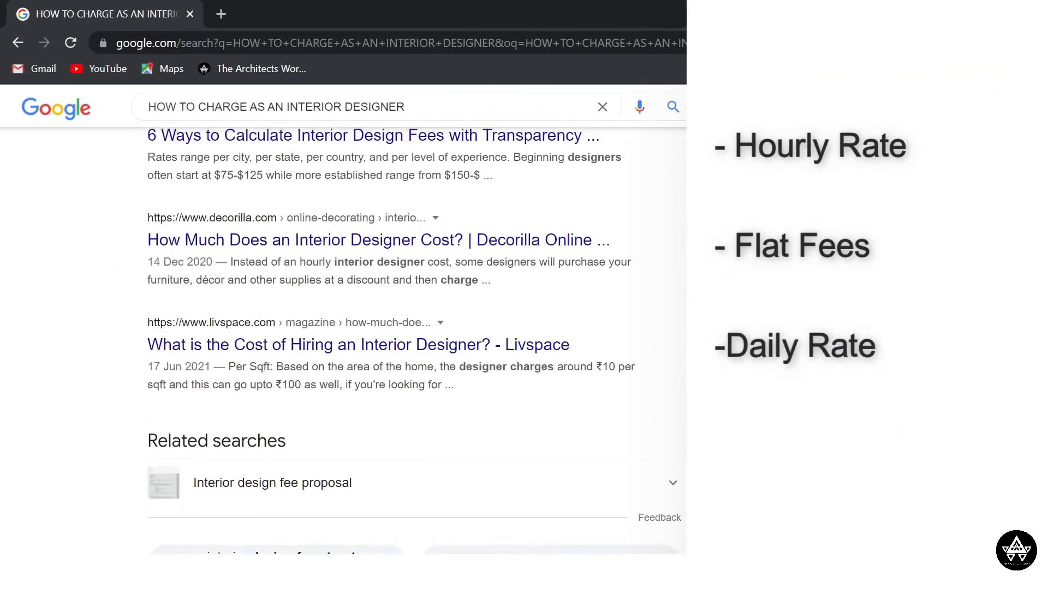
scroll("up", 3)
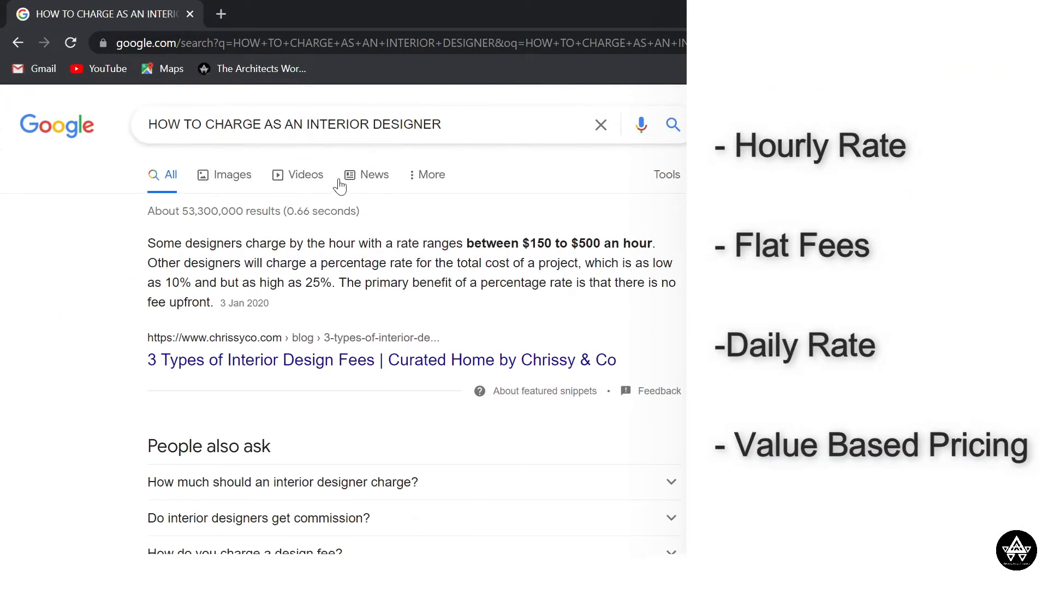
left_click(305, 175)
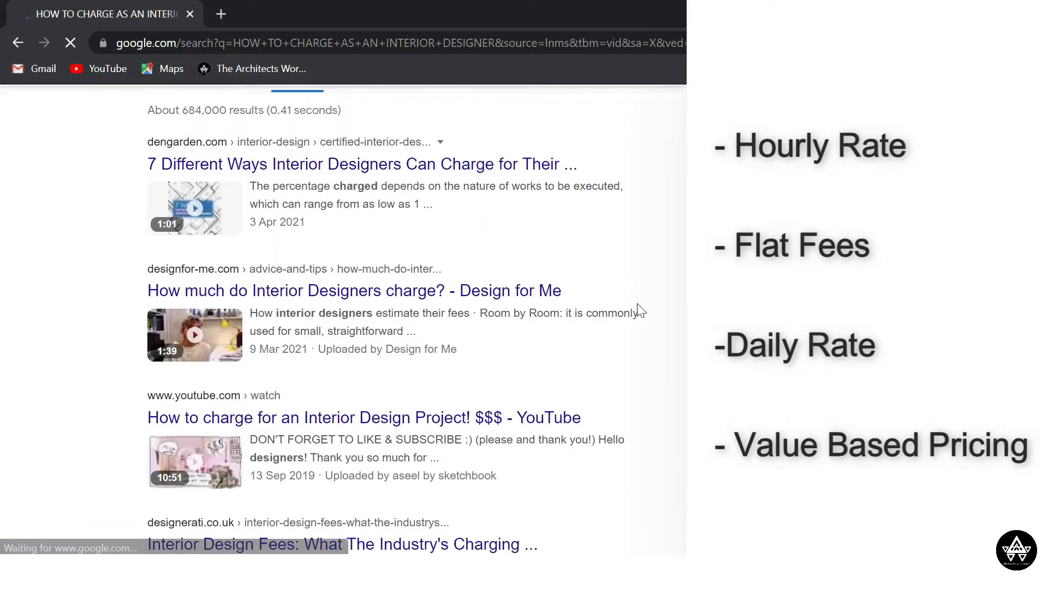
scroll("down", 3)
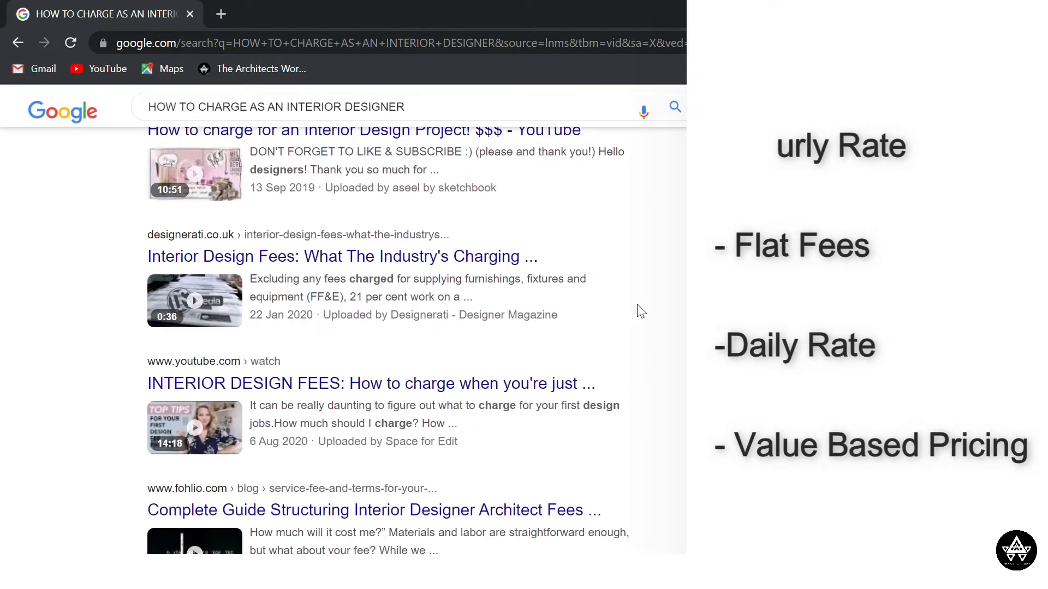
scroll("down", 3)
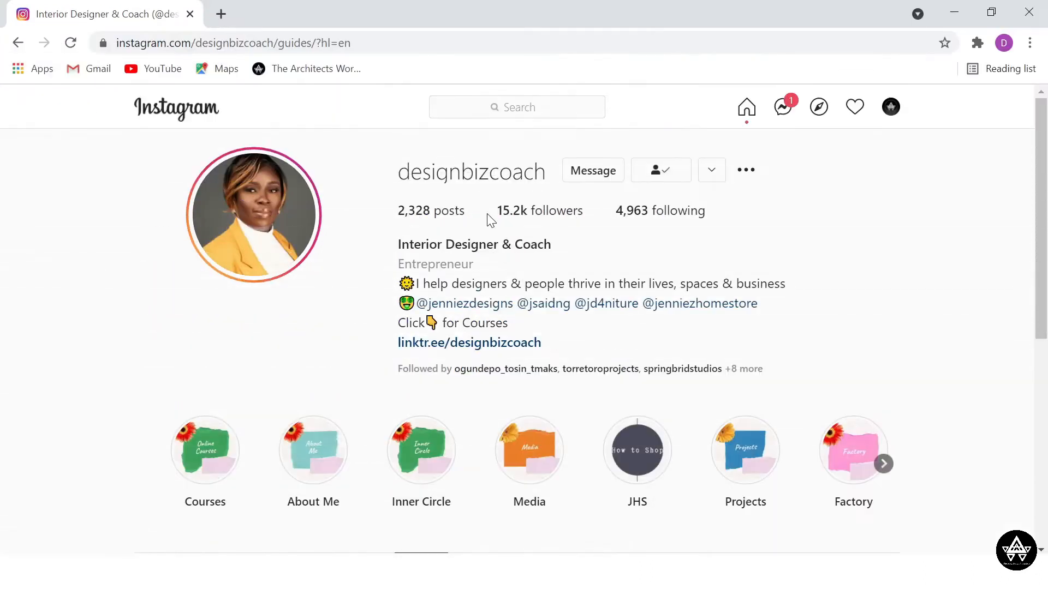
scroll("down", 3)
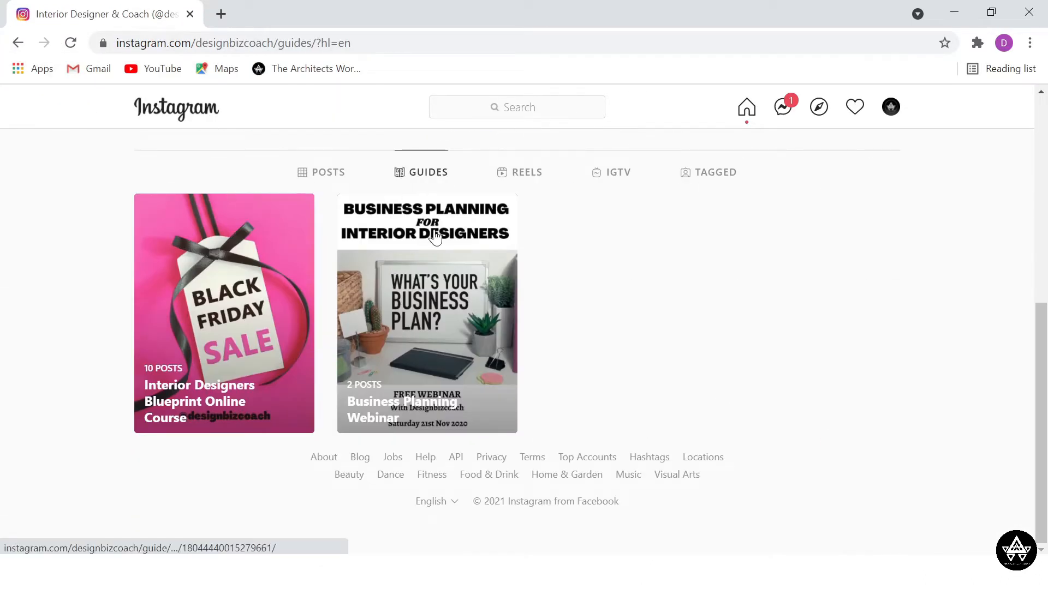
scroll("up", 3)
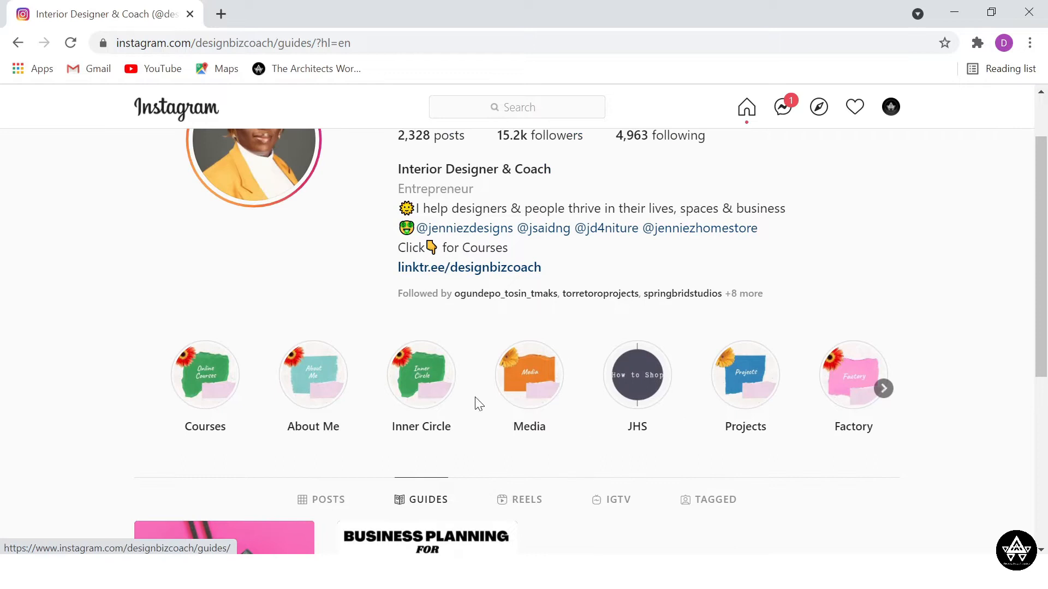
left_click(882, 388)
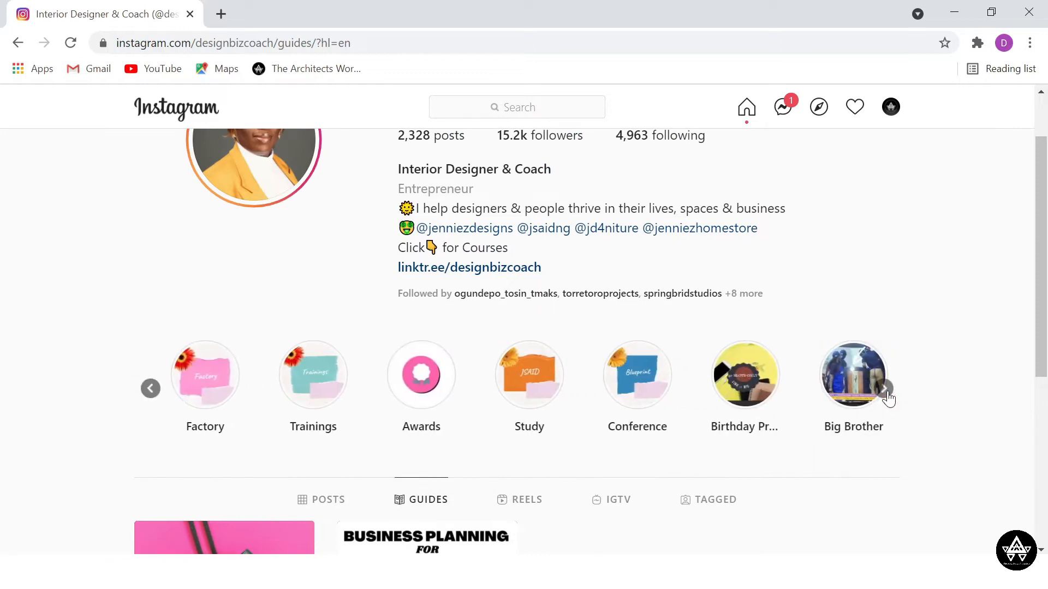
left_click(887, 388)
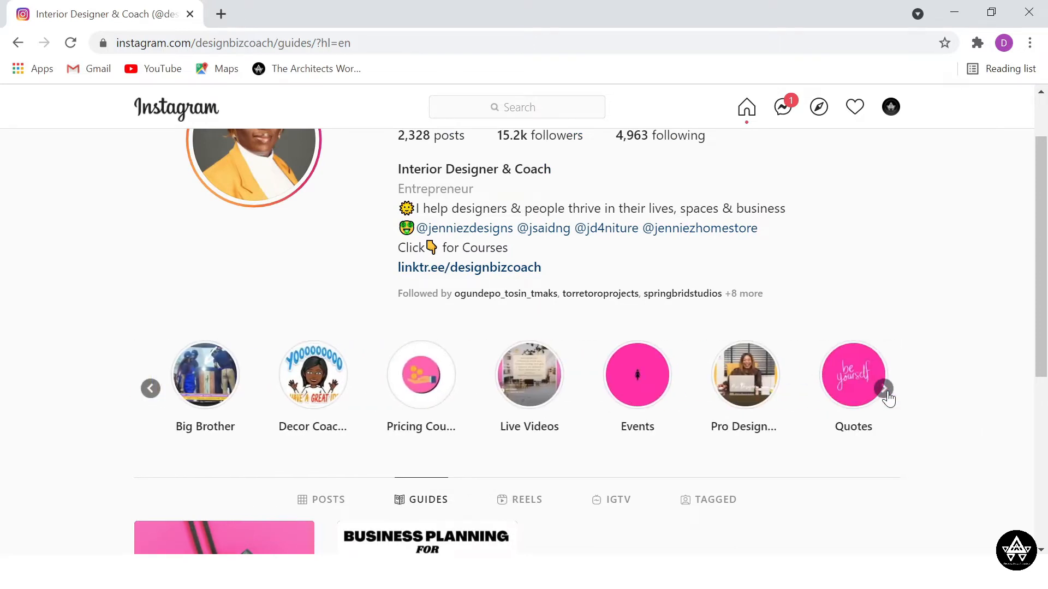
scroll("up", 3)
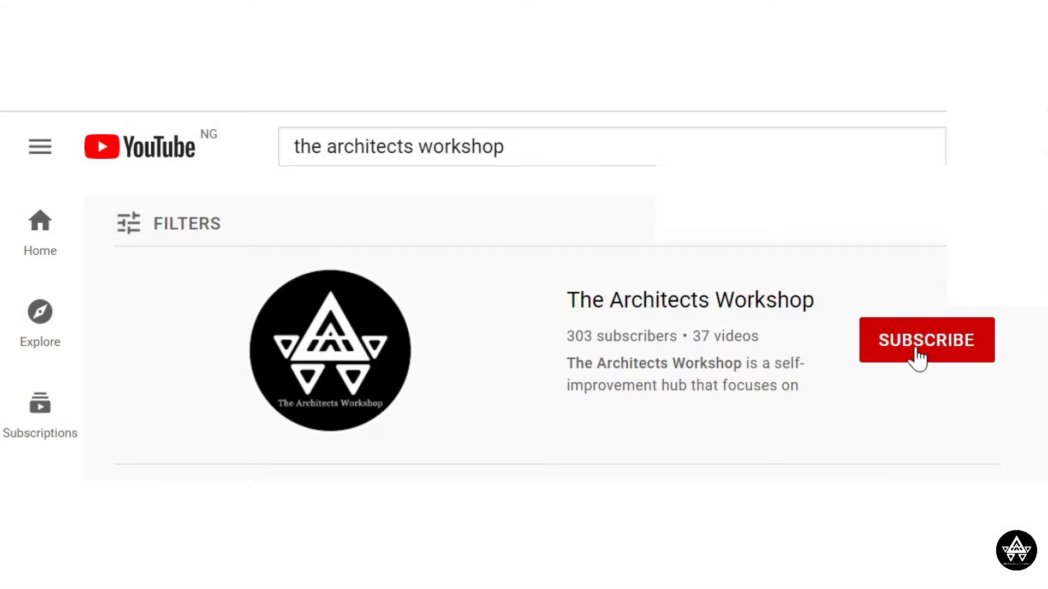
Subscribe to The Architects Workshop with the notification bell on, then view its Playlists tab.
left_click(926, 340)
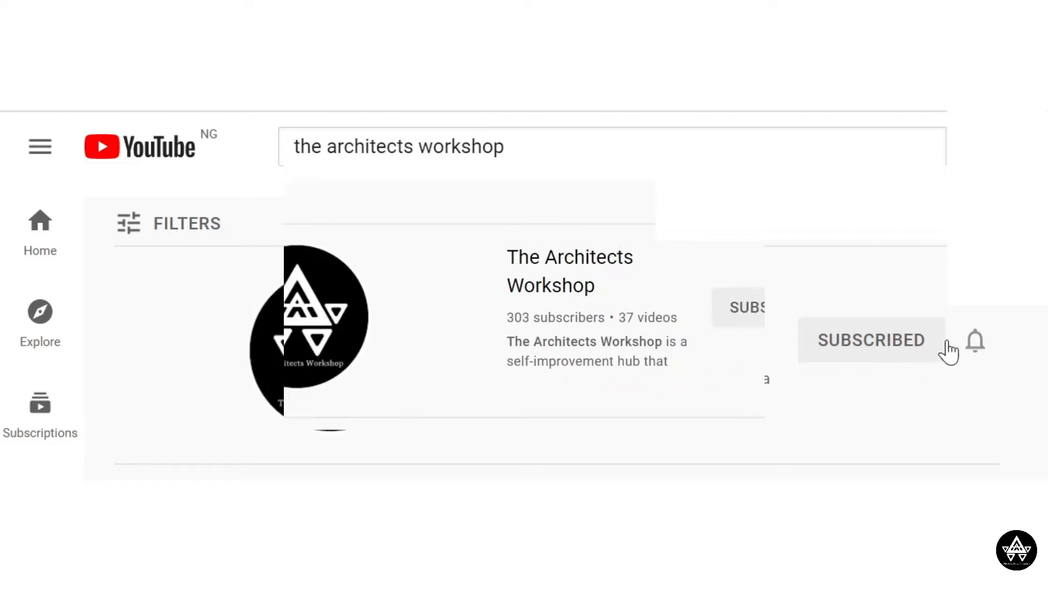
left_click(975, 340)
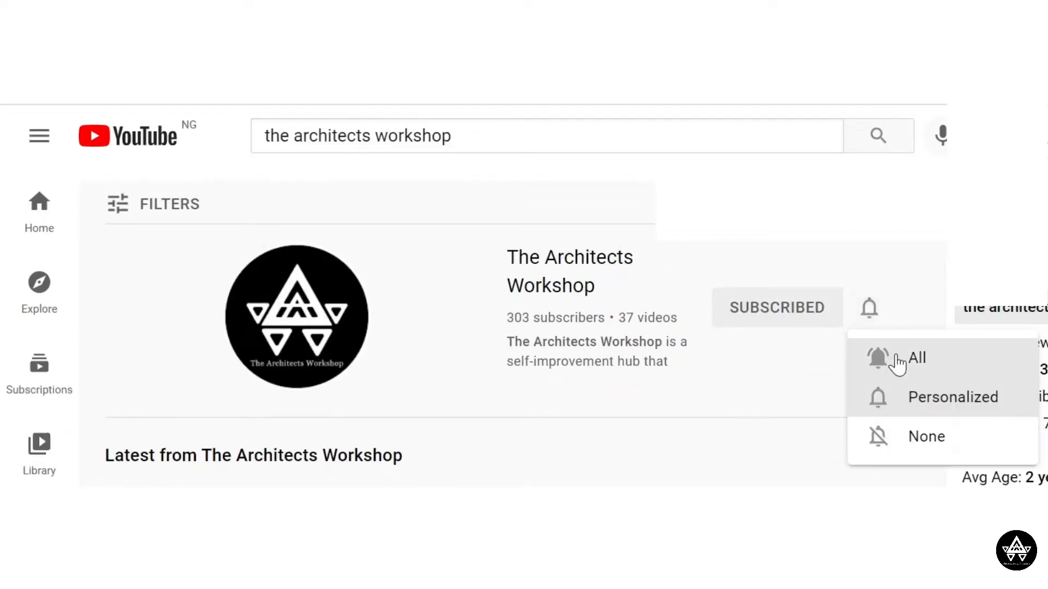
mouse_move(919, 363)
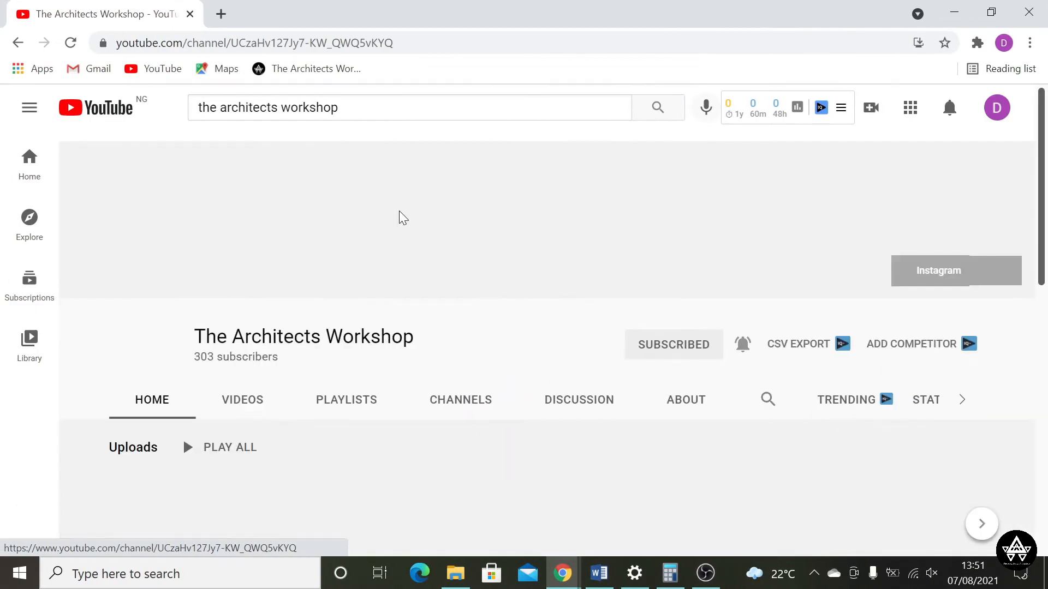
left_click(346, 400)
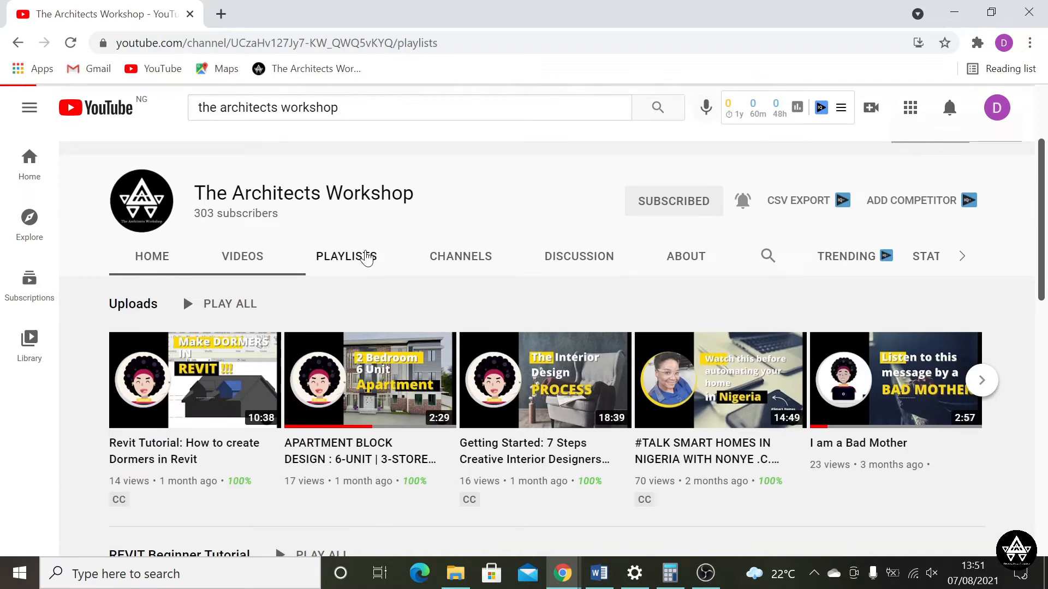
left_click(346, 256)
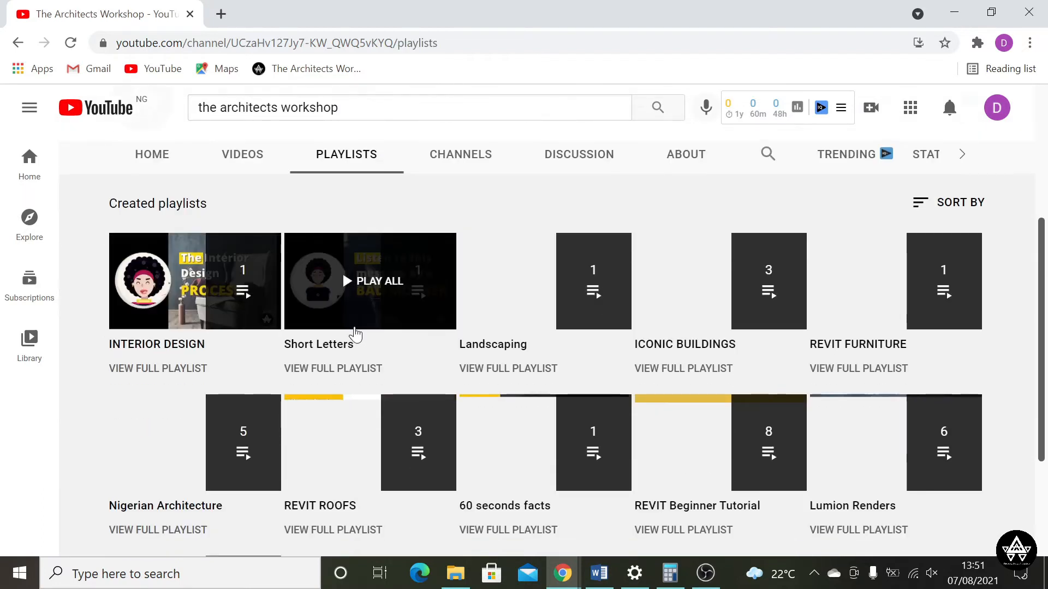